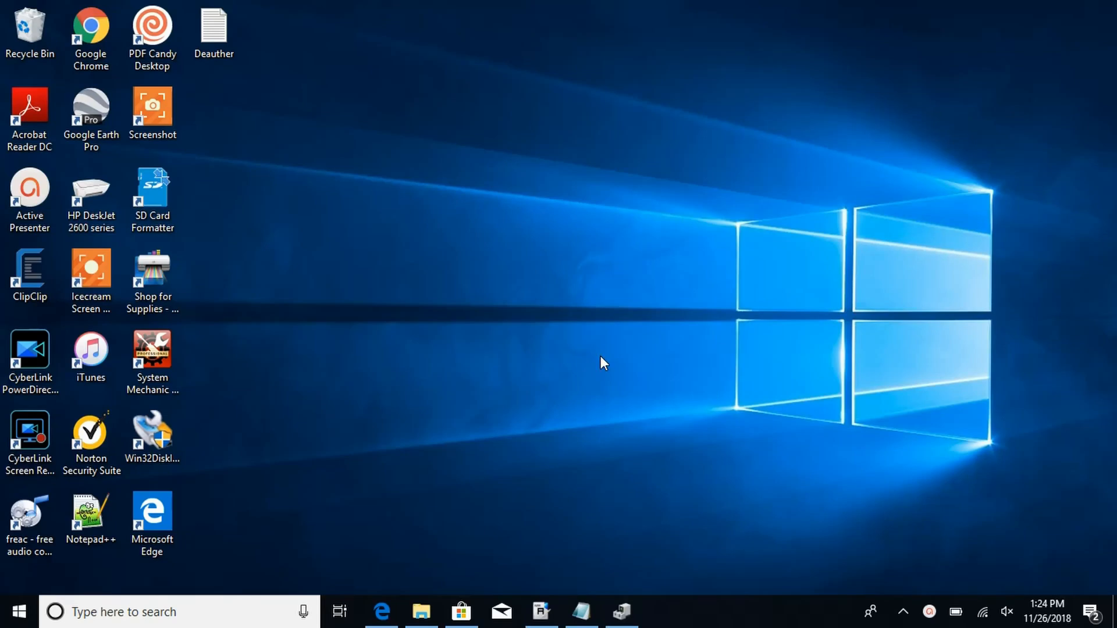
mouse_move(622, 612)
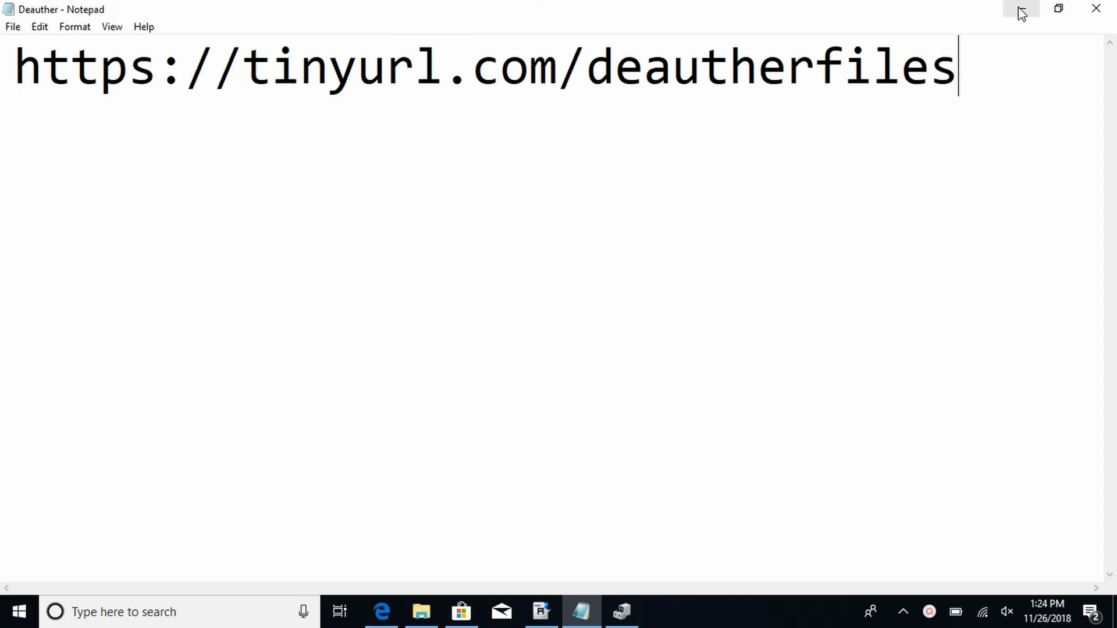
mouse_move(1011, 16)
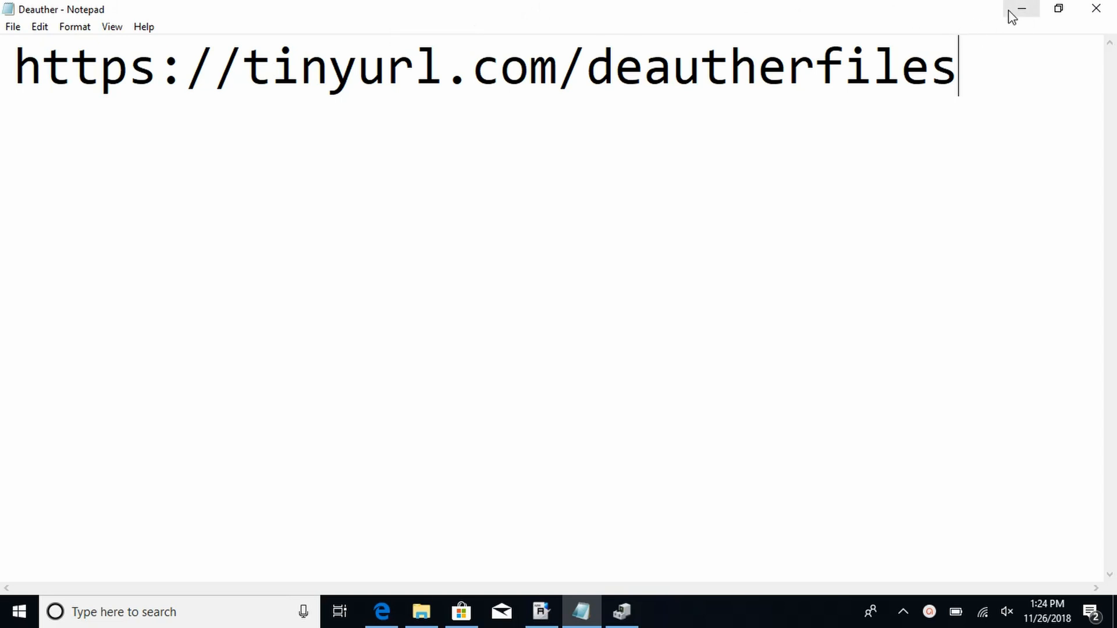
mouse_move(1021, 9)
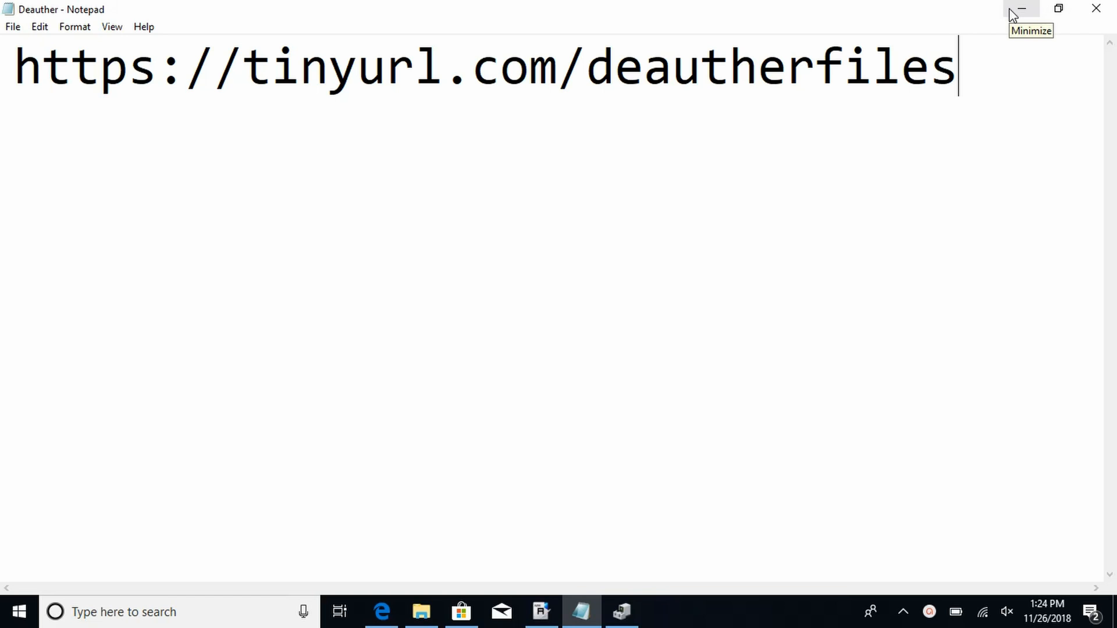
- Minimize the download-link note and bring back Downloads > All Files with the driver, firmware and flasher
left_click(1021, 9)
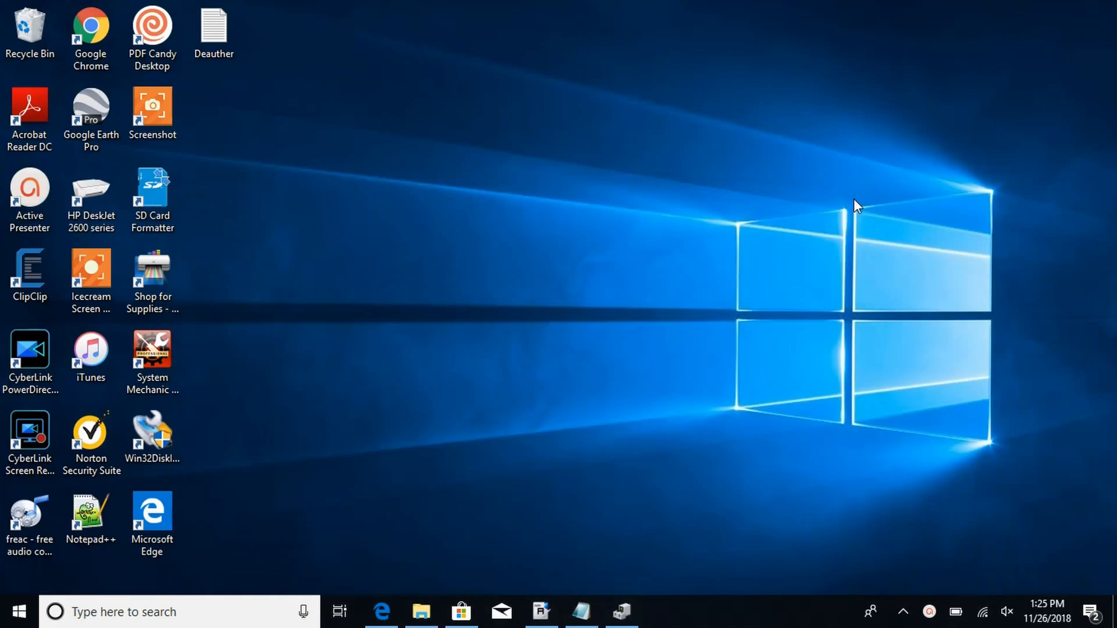
left_click(420, 612)
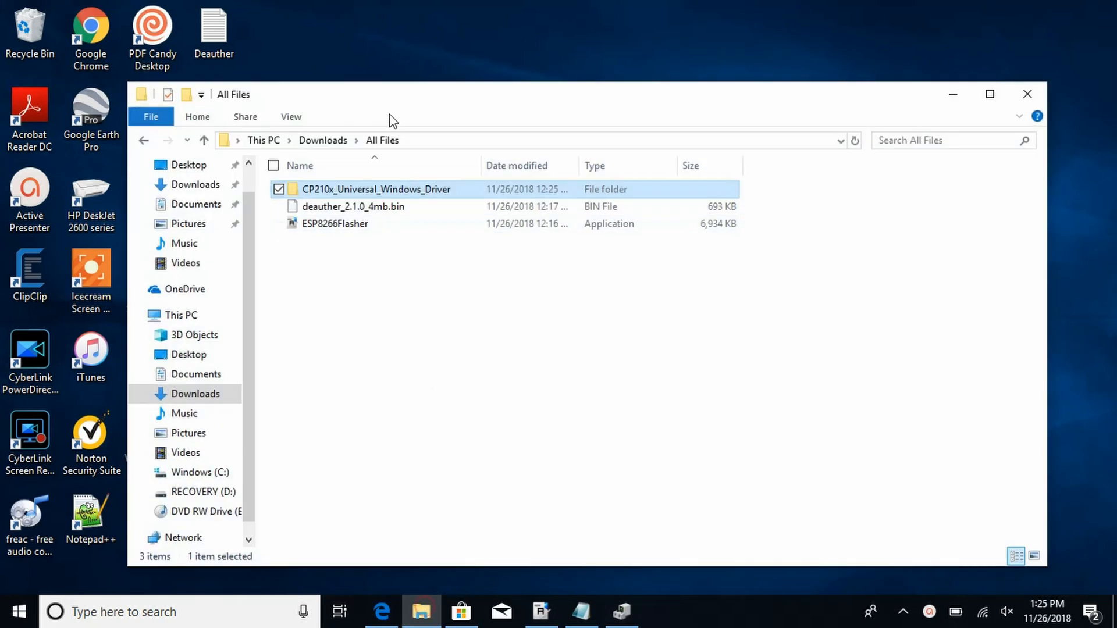
mouse_move(330, 193)
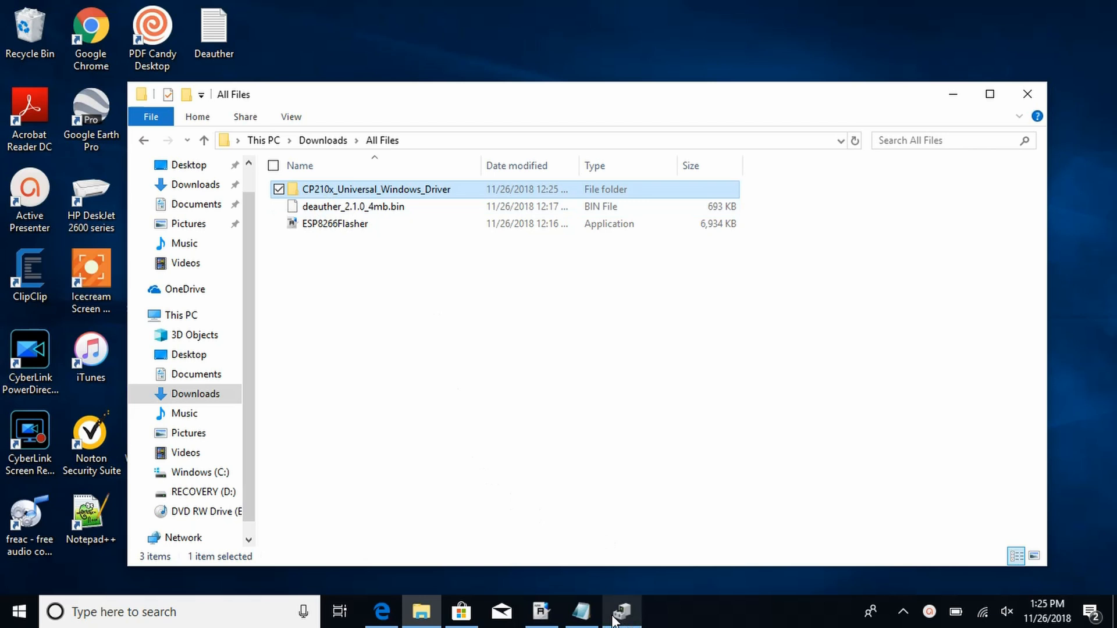
- Check the driver details of the Silicon Labs CP210x bridge on COM5, then clear the desktop
left_click(621, 612)
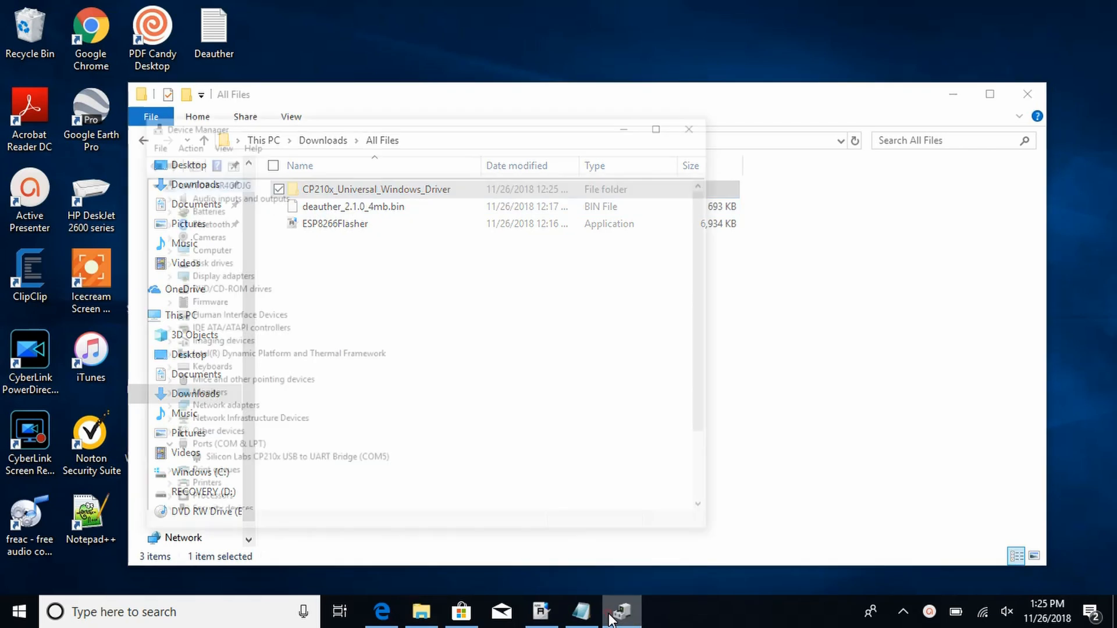
left_click(620, 611)
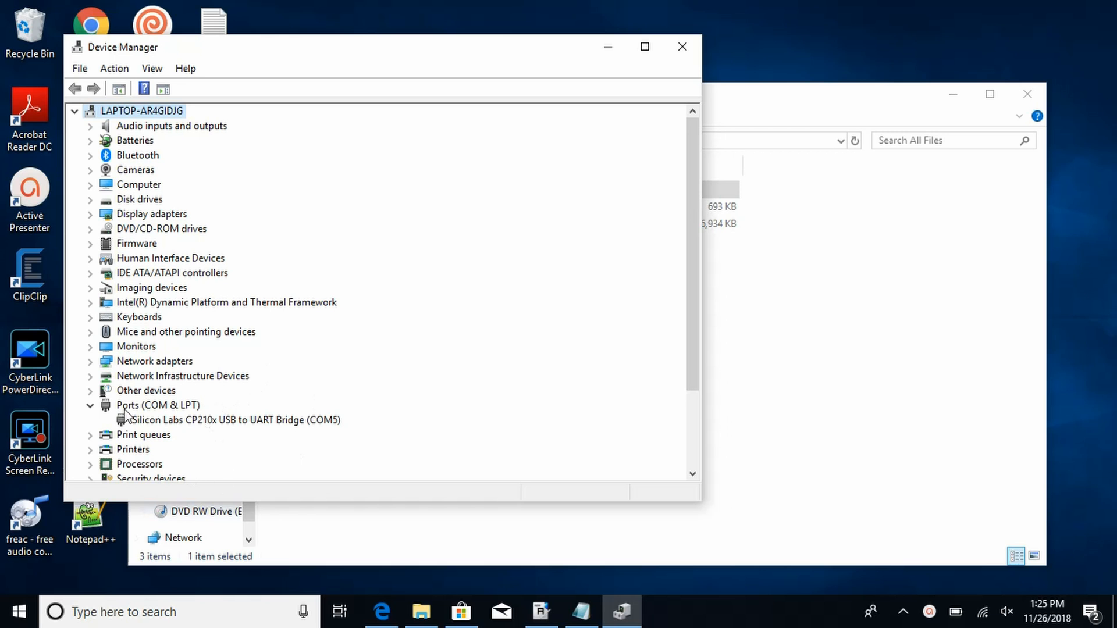
mouse_move(168, 426)
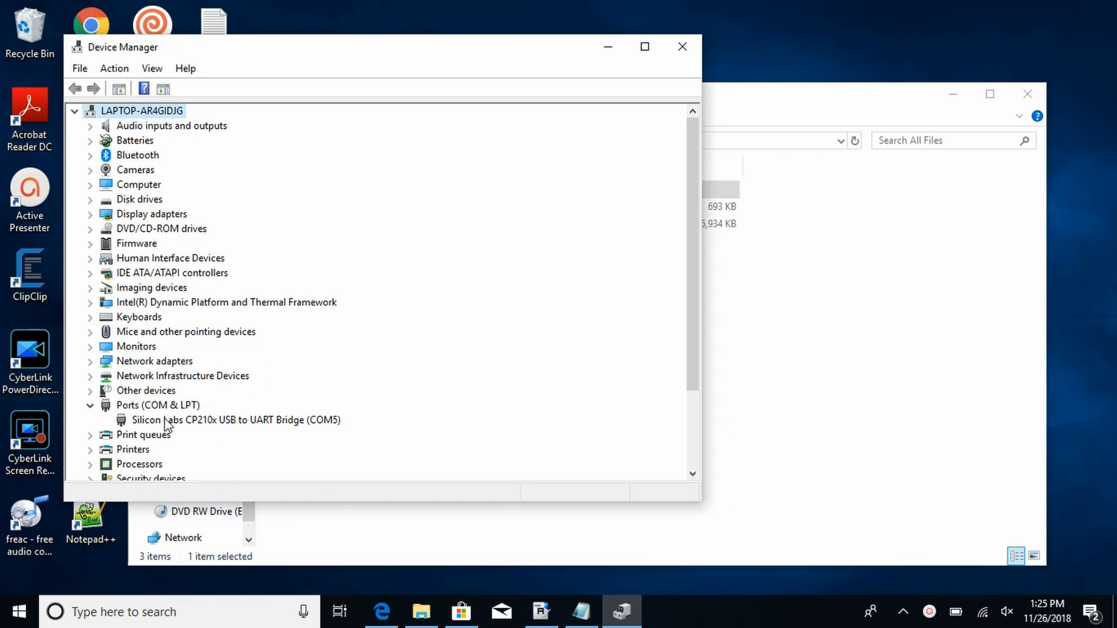
double_click(235, 419)
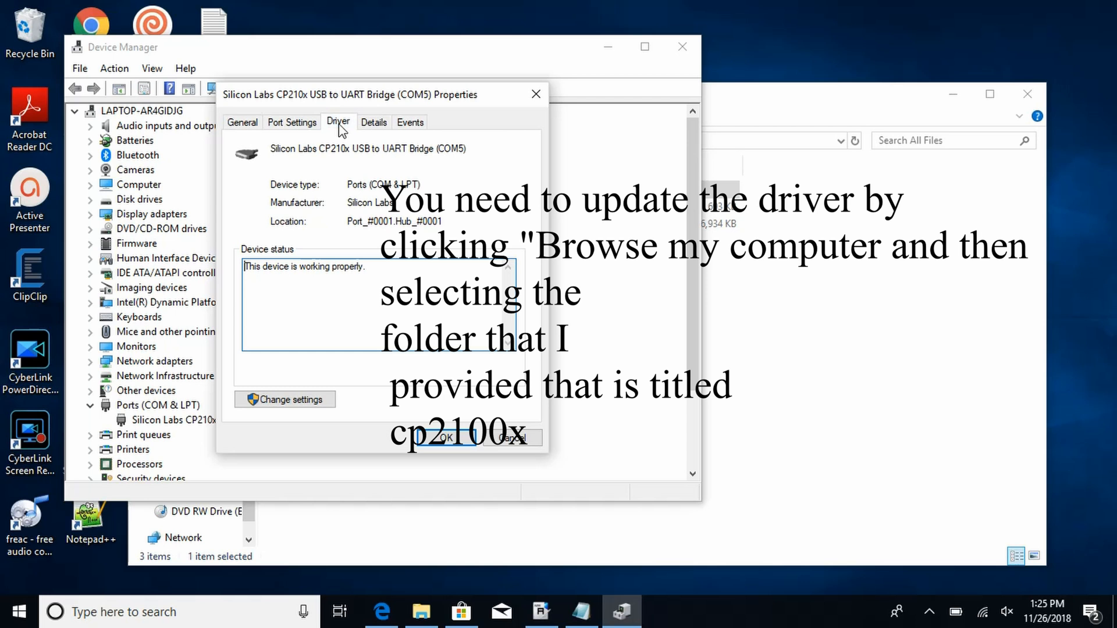
left_click(338, 121)
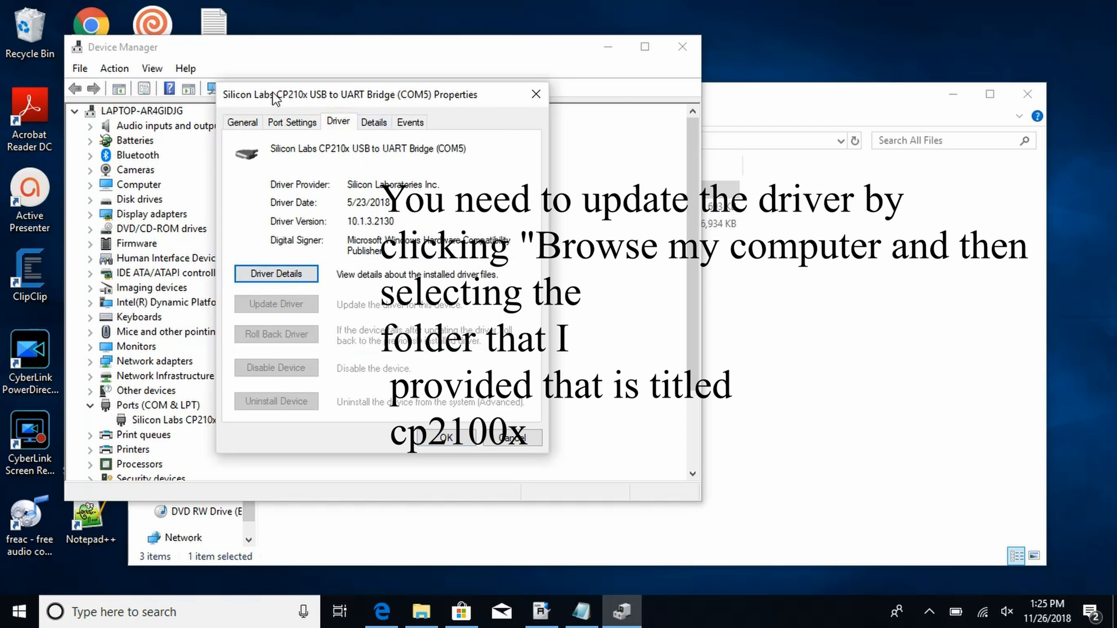
left_click(242, 122)
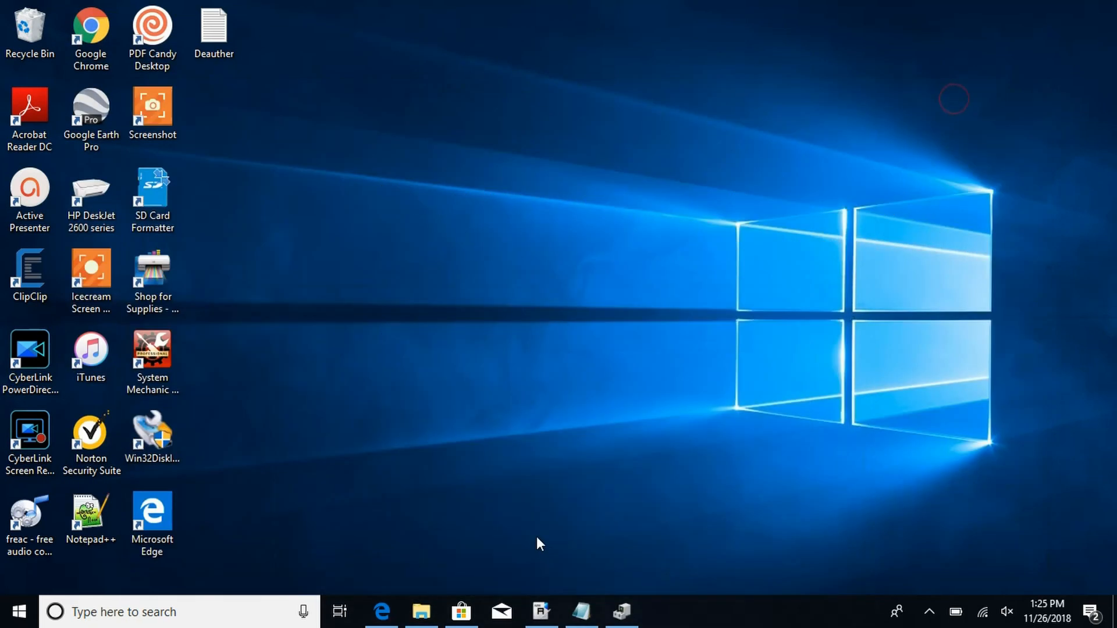
- Run ESP8266Flasher from Downloads > All Files, bringing up the programmer set to COM5
left_click(421, 611)
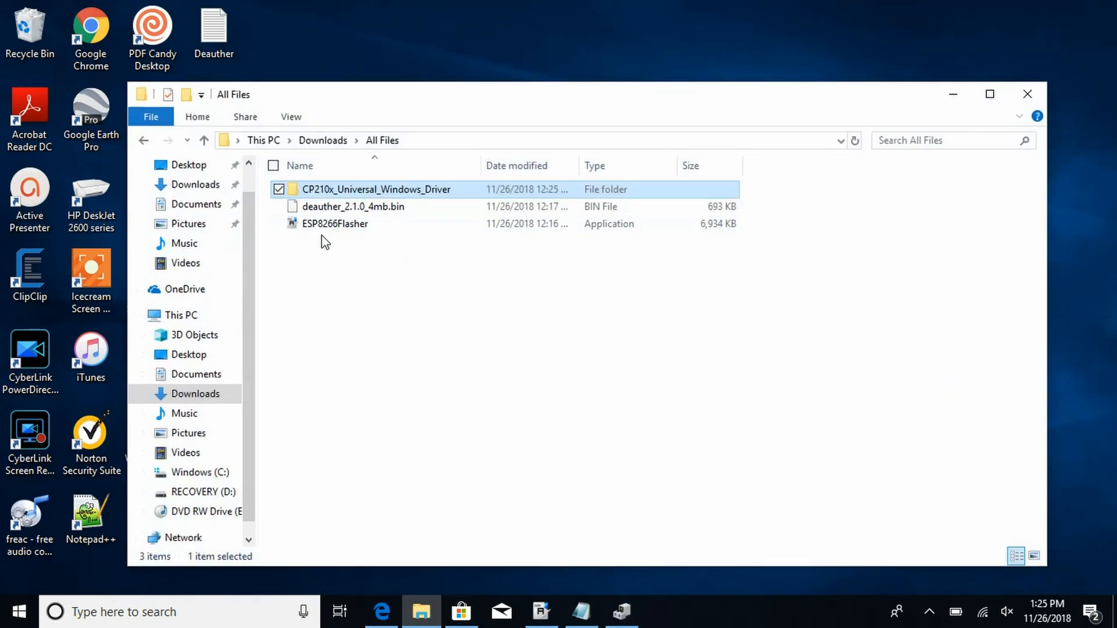
mouse_move(335, 224)
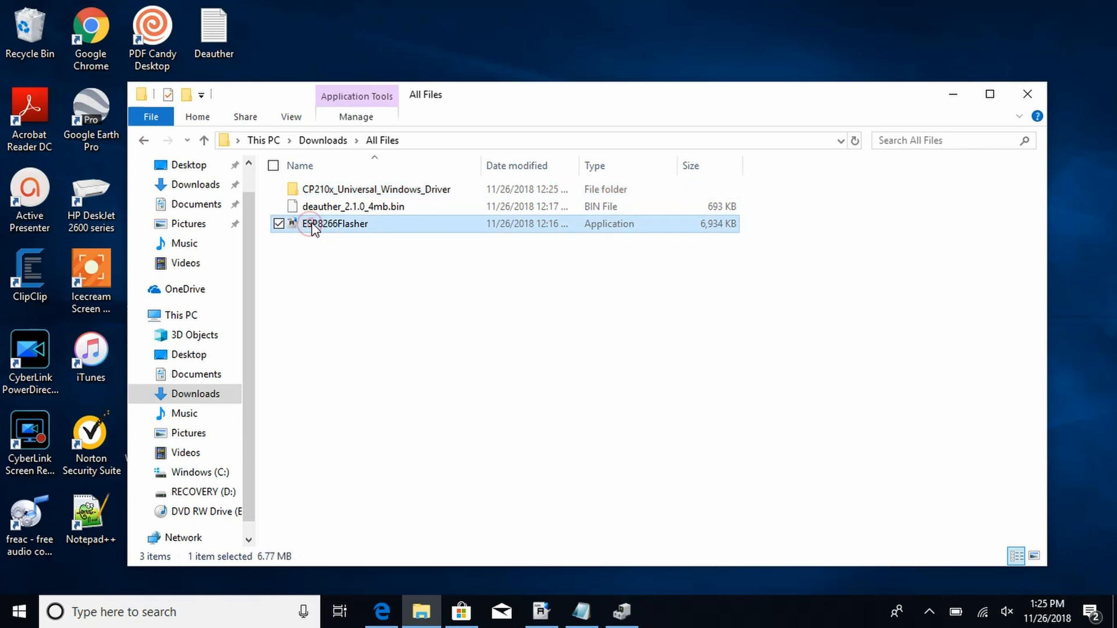
left_click(336, 223)
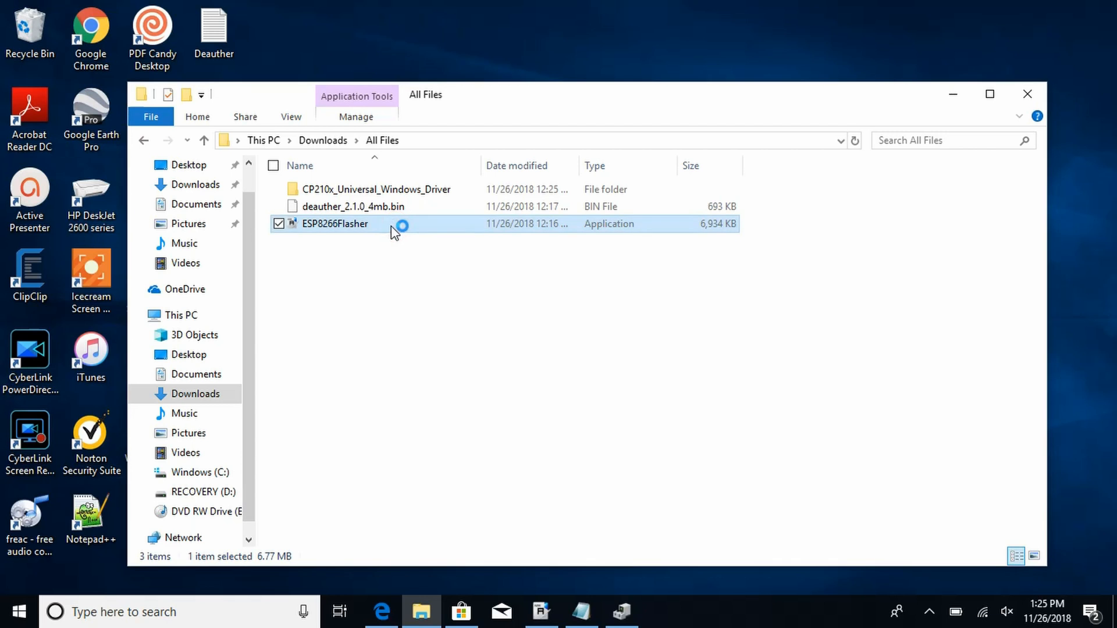
mouse_move(392, 228)
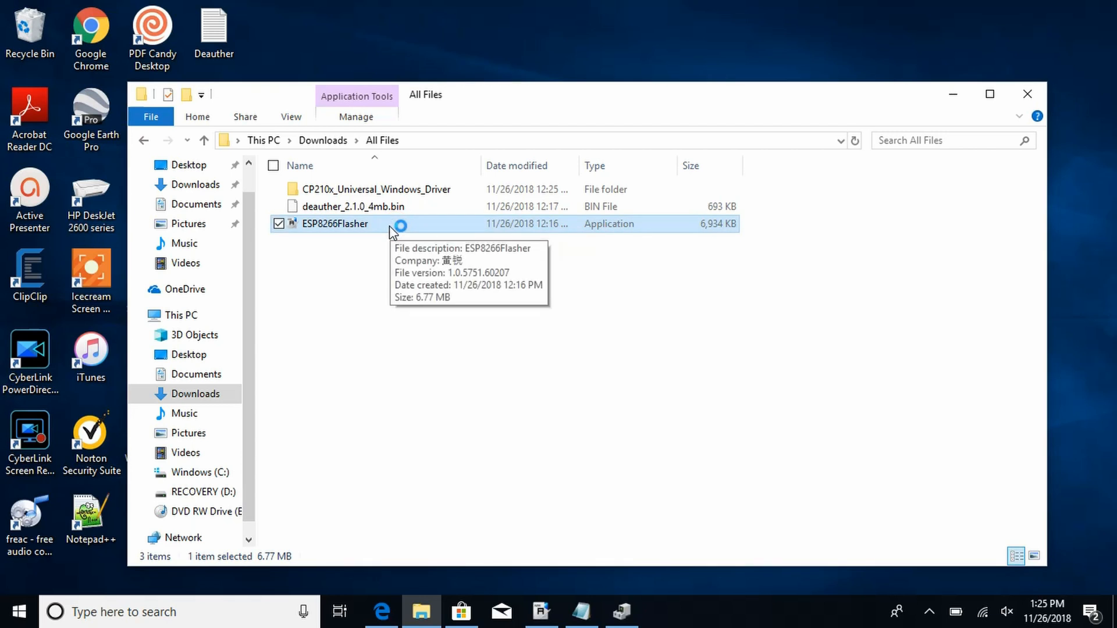
double_click(335, 223)
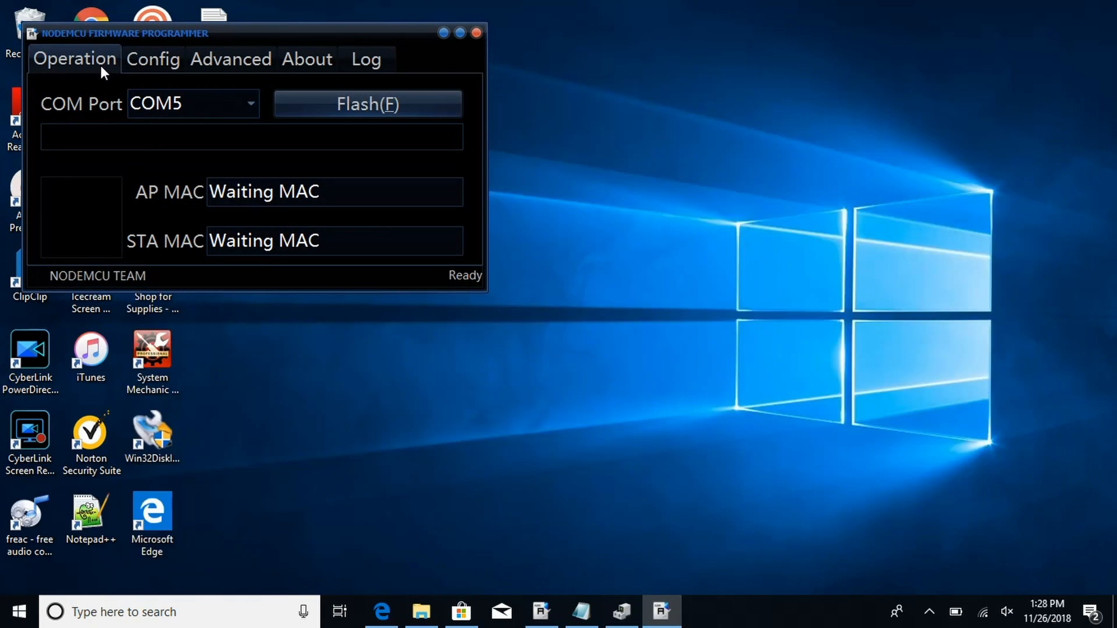
mouse_move(562, 221)
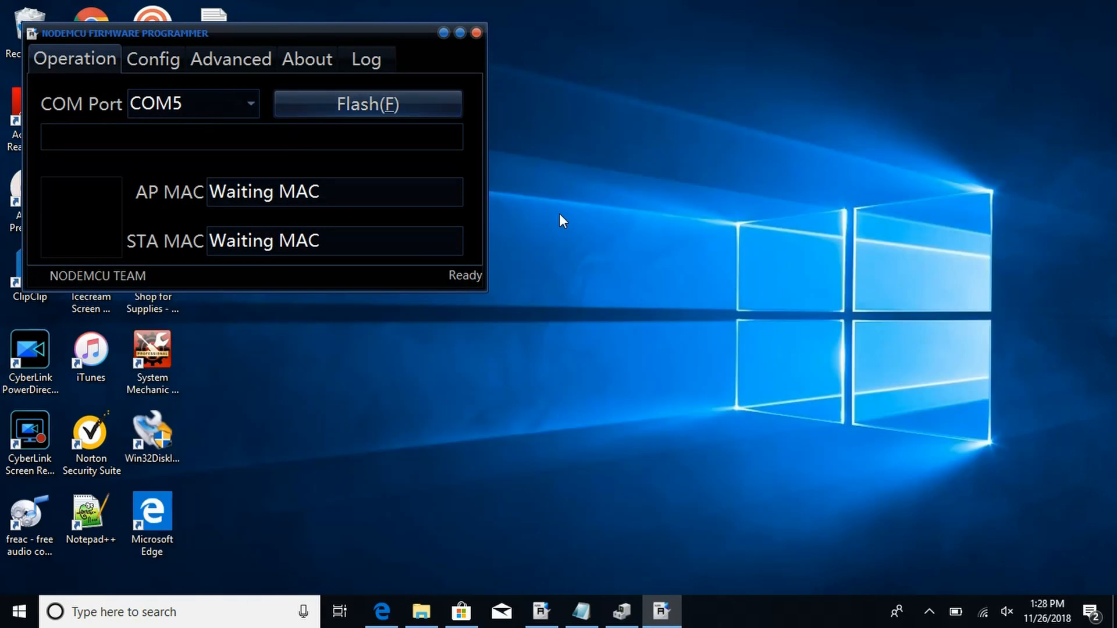
- Check the Advanced settings: 115200 baudrate, 4MByte flash, 80MHz speed, DIO mode
left_click(368, 104)
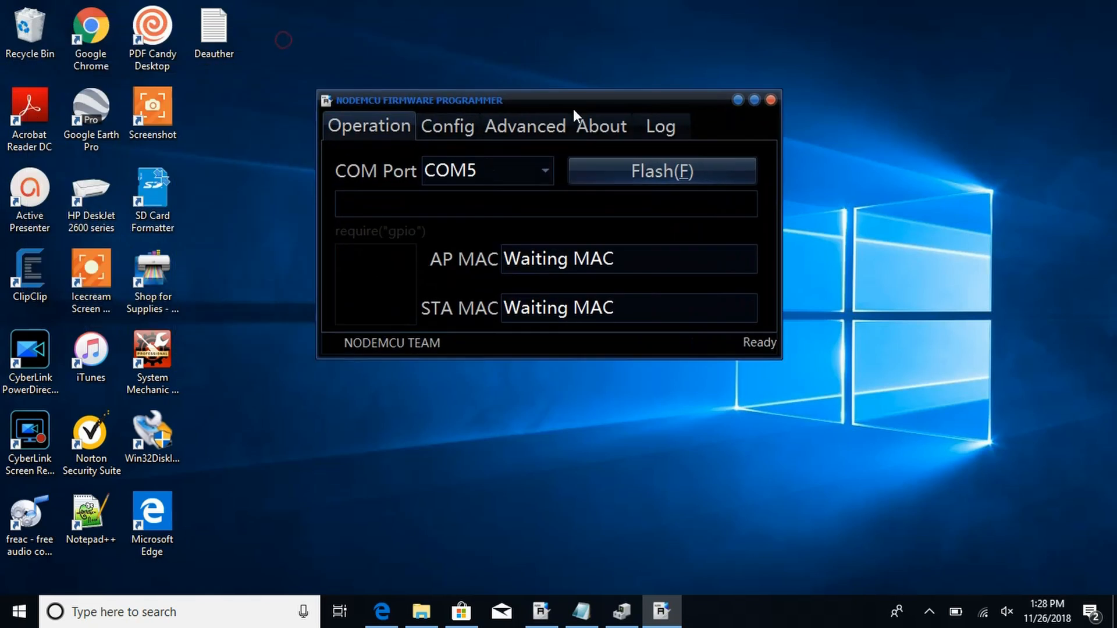
left_click(525, 126)
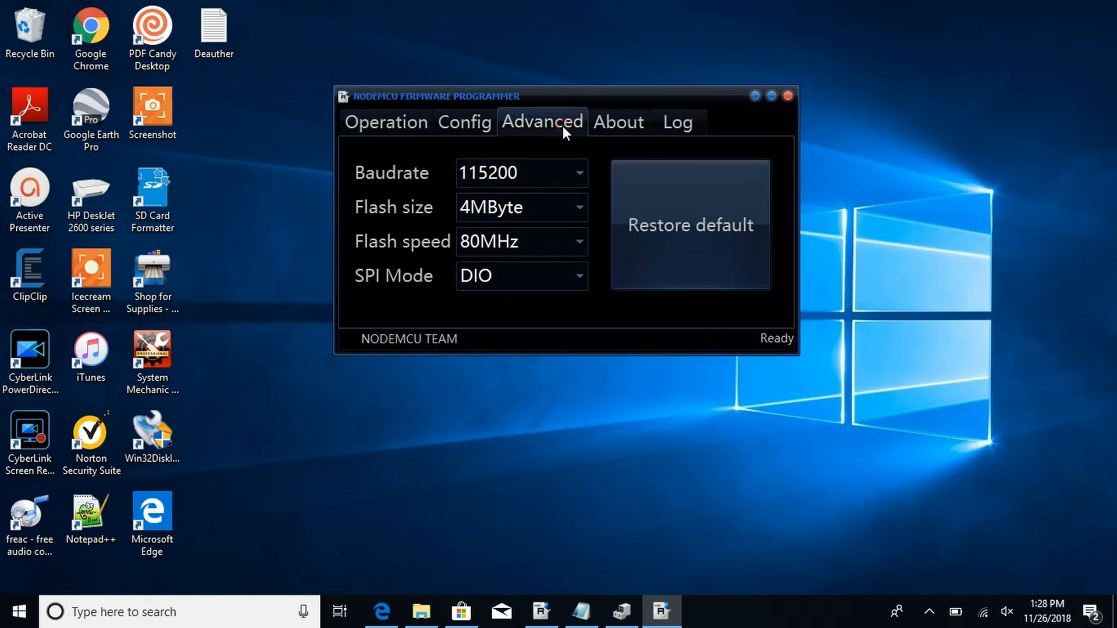
mouse_move(400, 354)
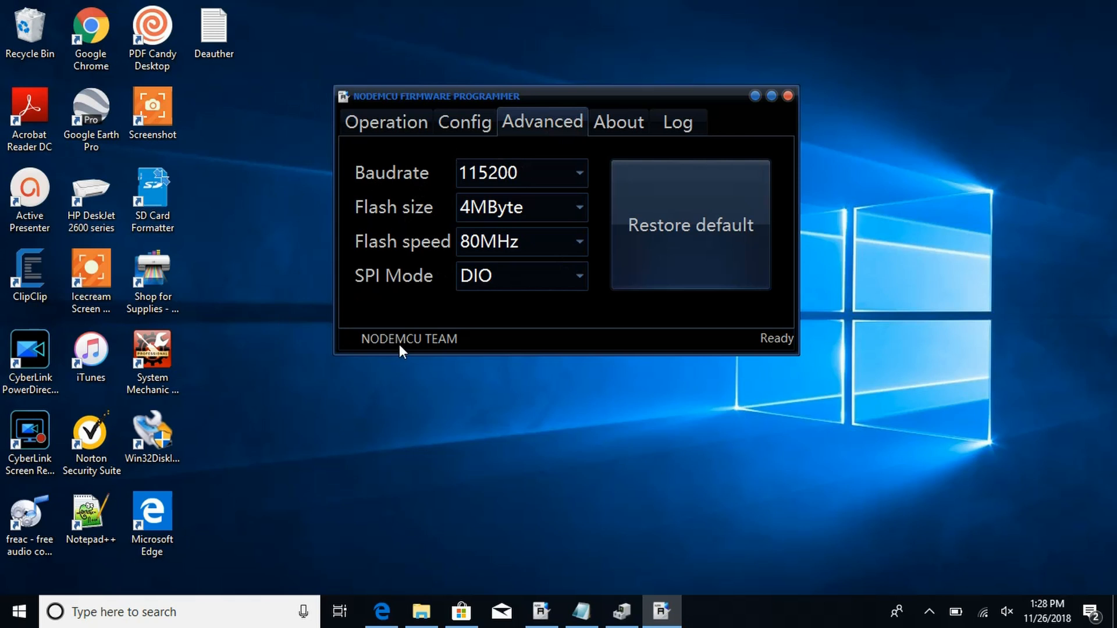
mouse_move(458, 209)
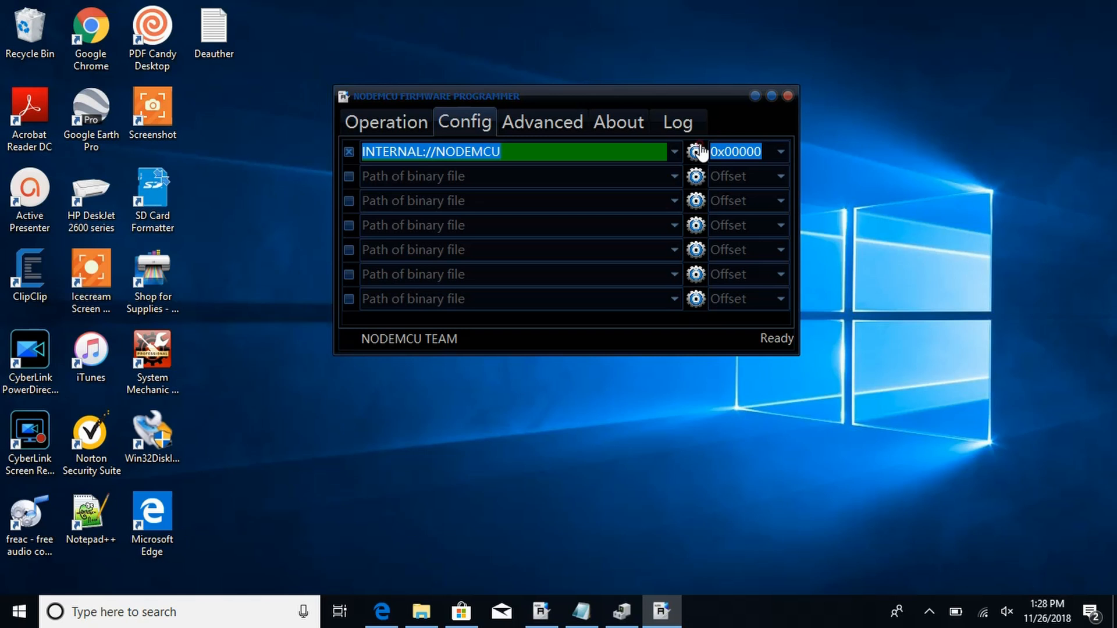
- Browse Downloads for a binary to place in the first slot at offset 0x00000
left_click(696, 152)
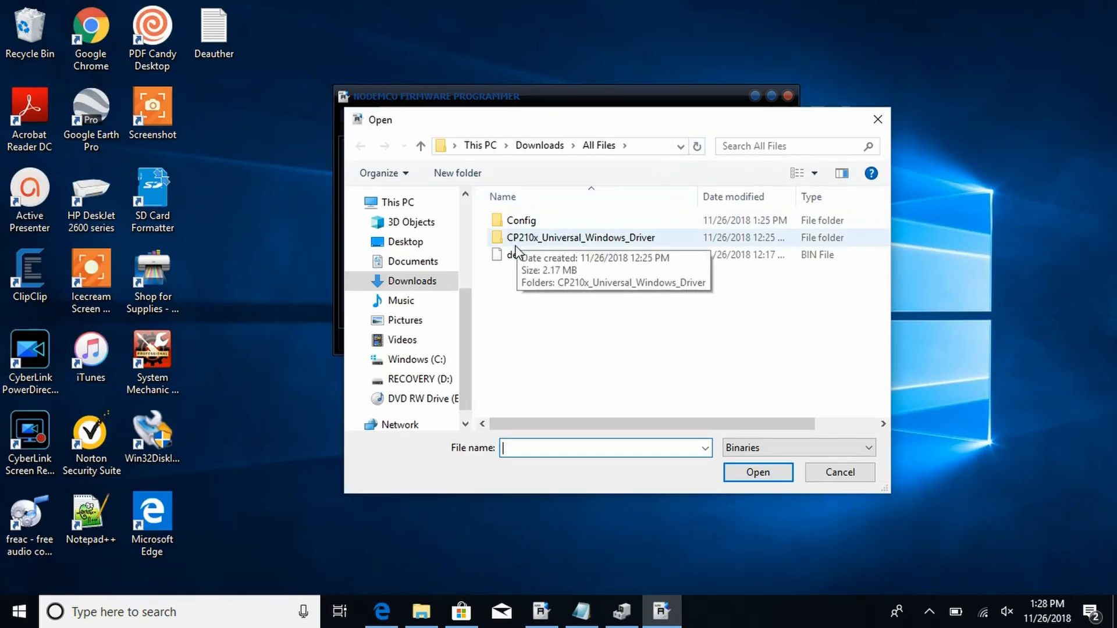
mouse_move(545, 254)
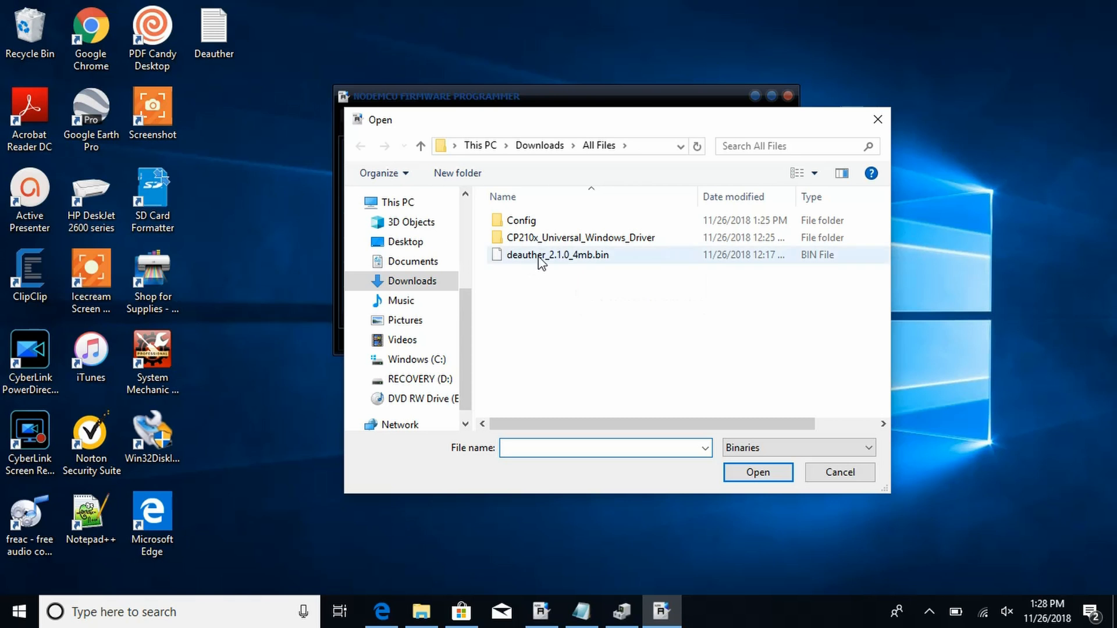
mouse_move(555, 267)
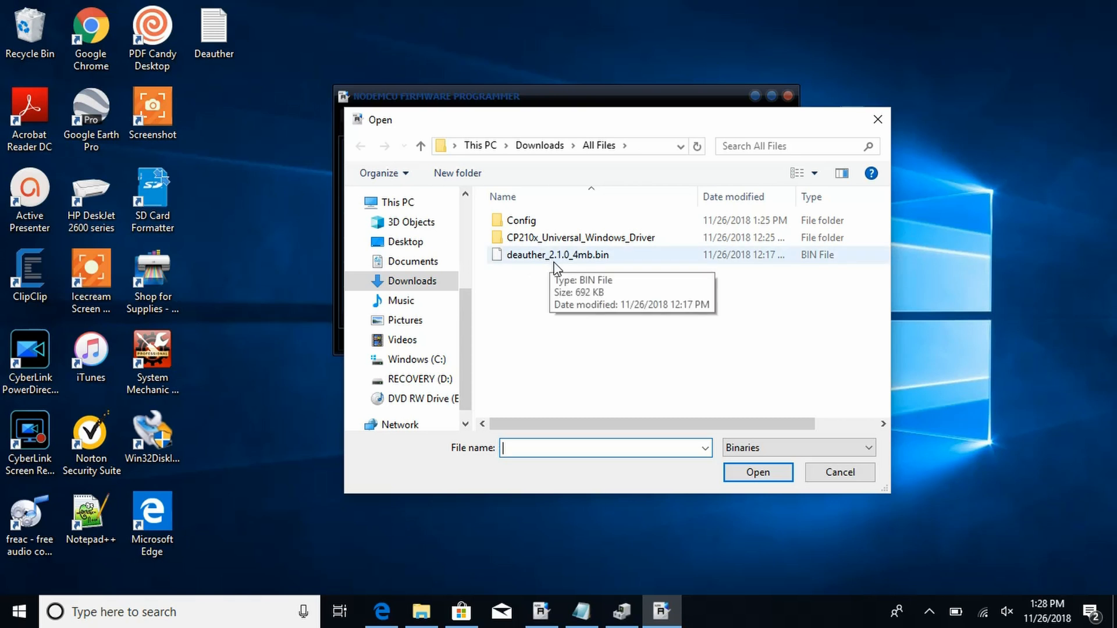
mouse_move(590, 266)
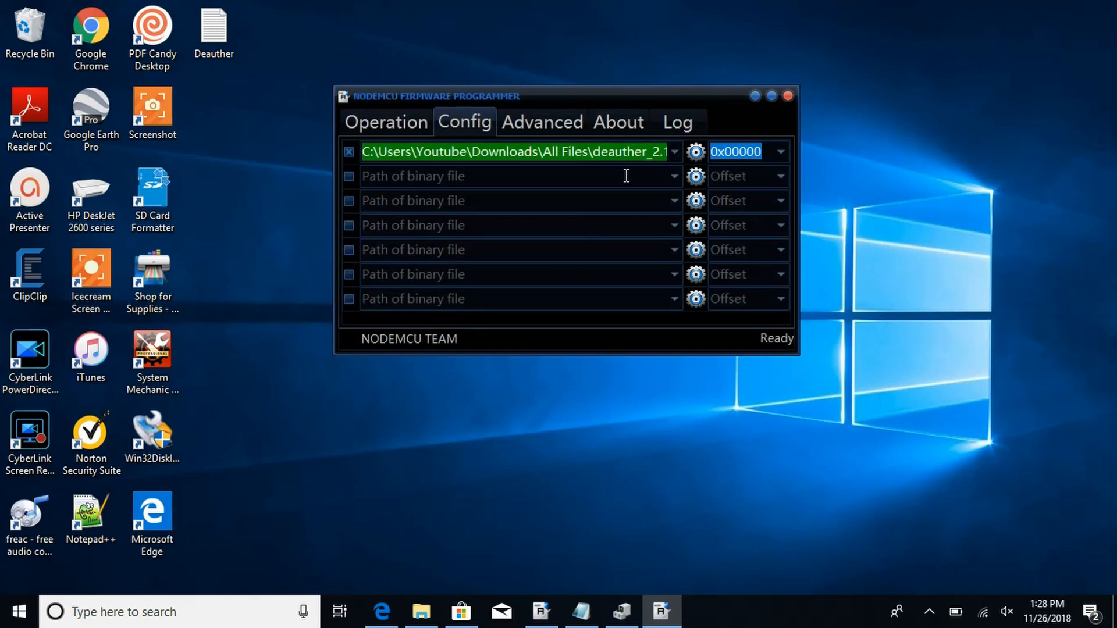
mouse_move(386, 121)
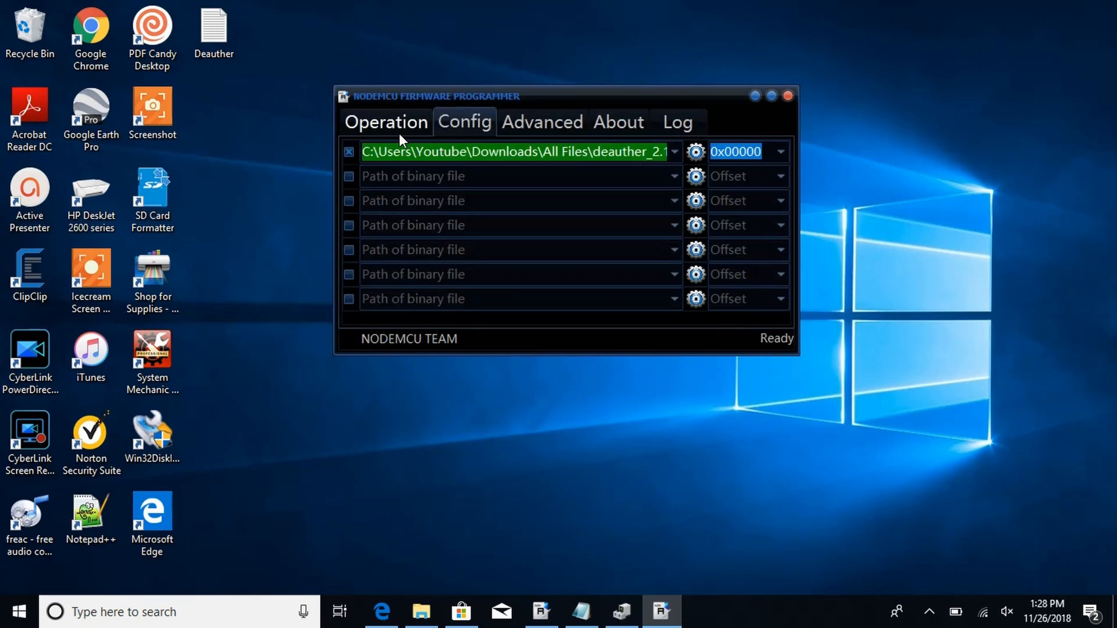
- Flash deauther_2.1.0_4mb.bin to COM5 until both MACs and a green check show, then close the programmer
left_click(385, 122)
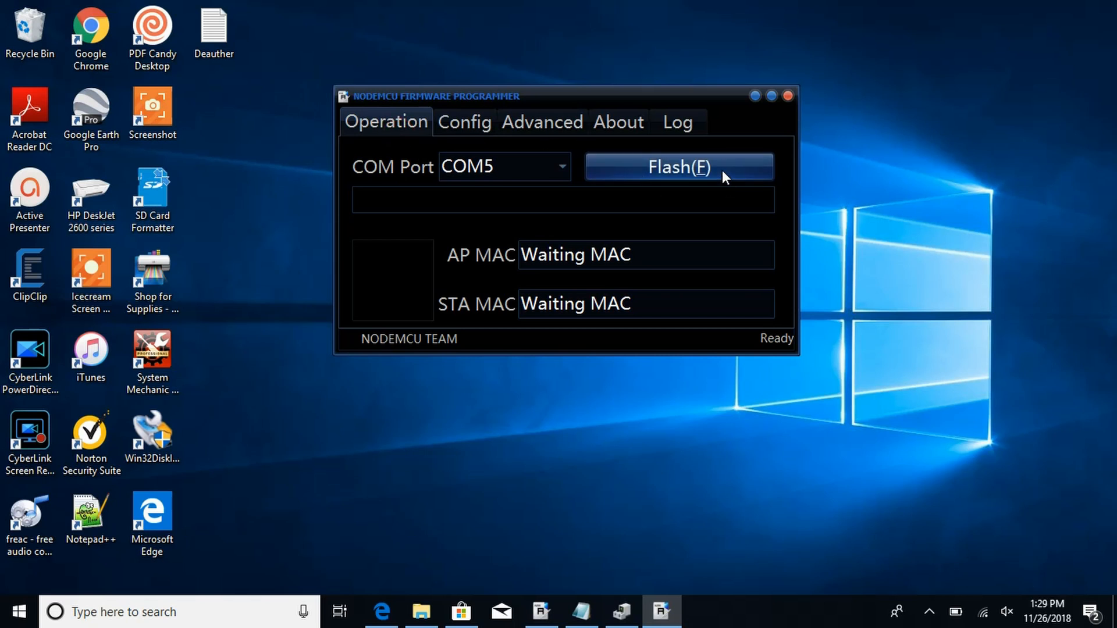
left_click(679, 167)
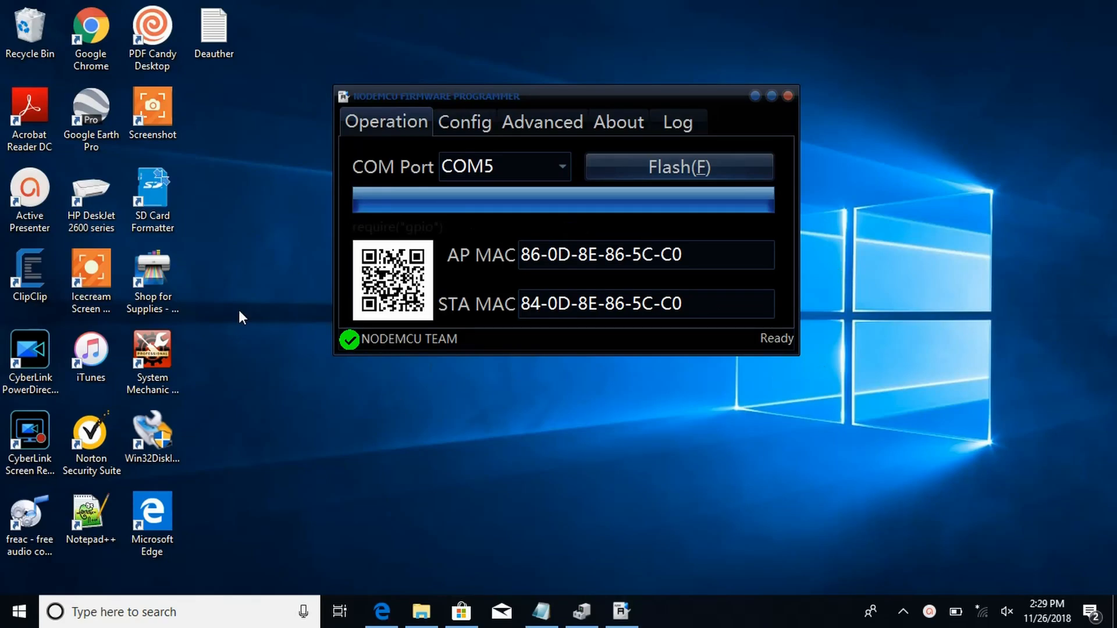
mouse_move(1035, 322)
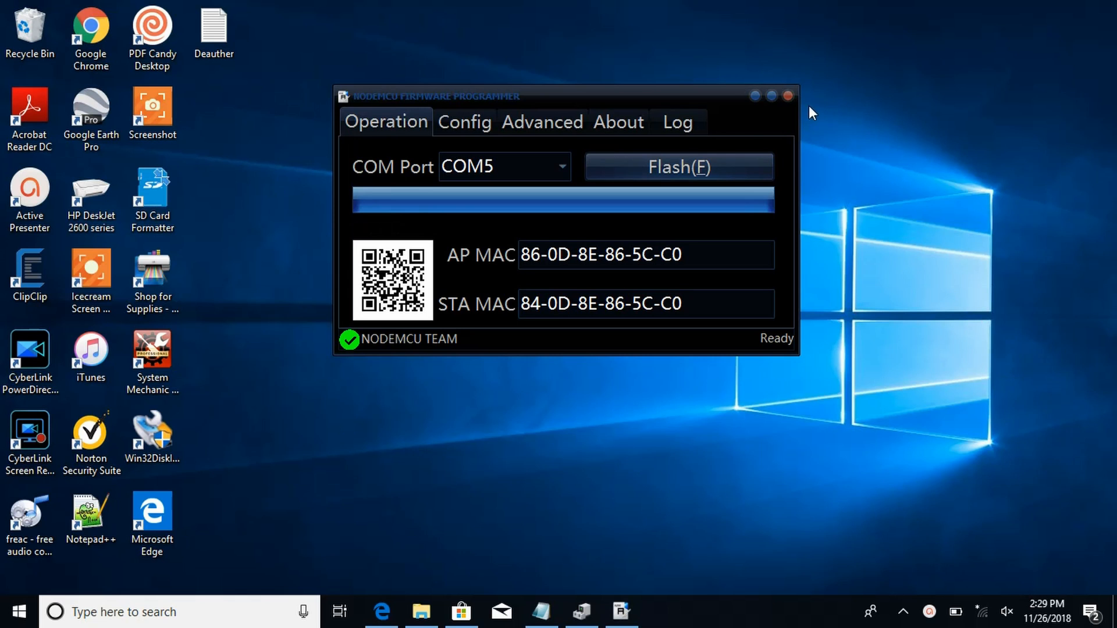
left_click(786, 95)
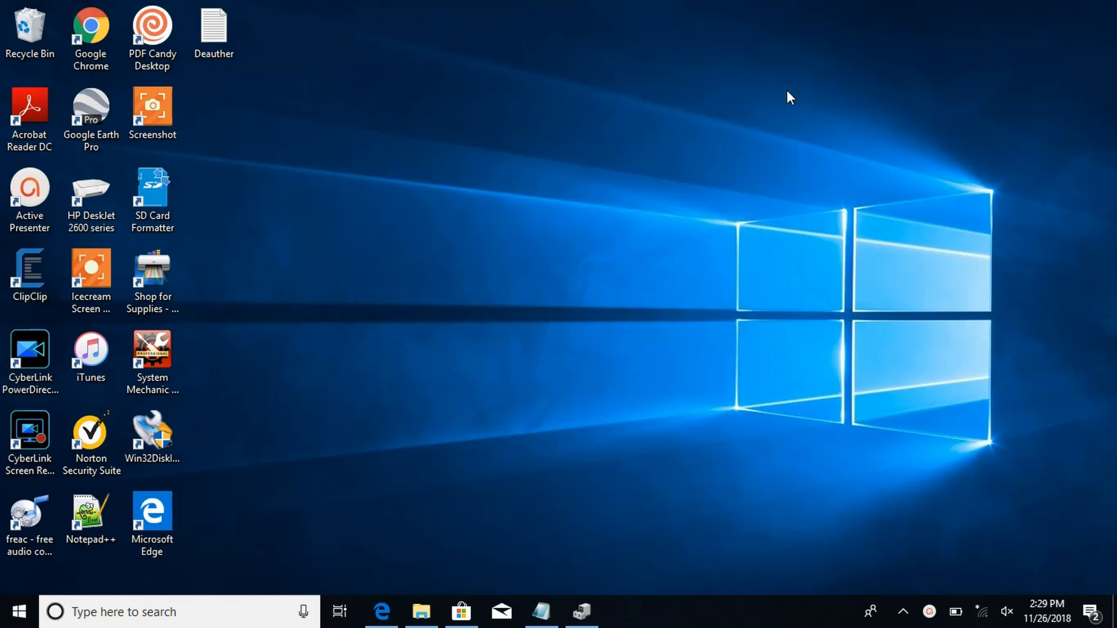